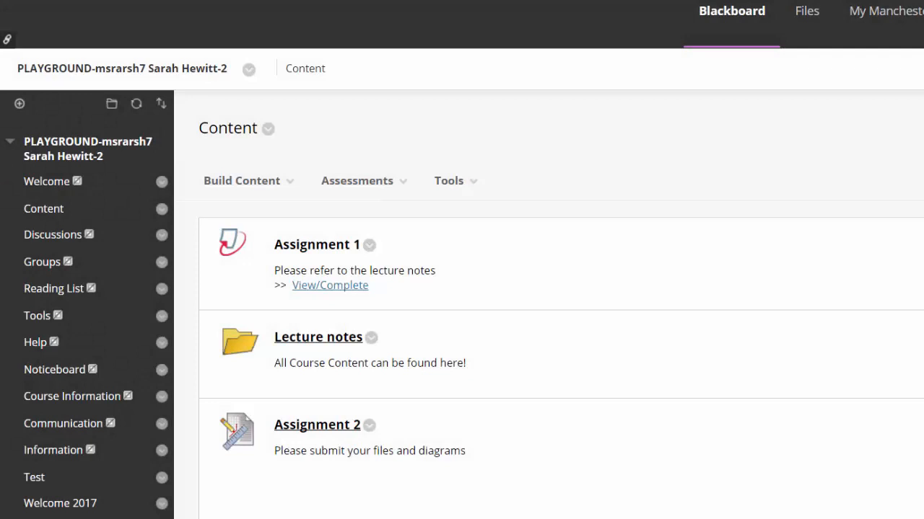
- Reach Tests, Surveys and Pools from the Course Tools section of the course menu
scroll("down", 3)
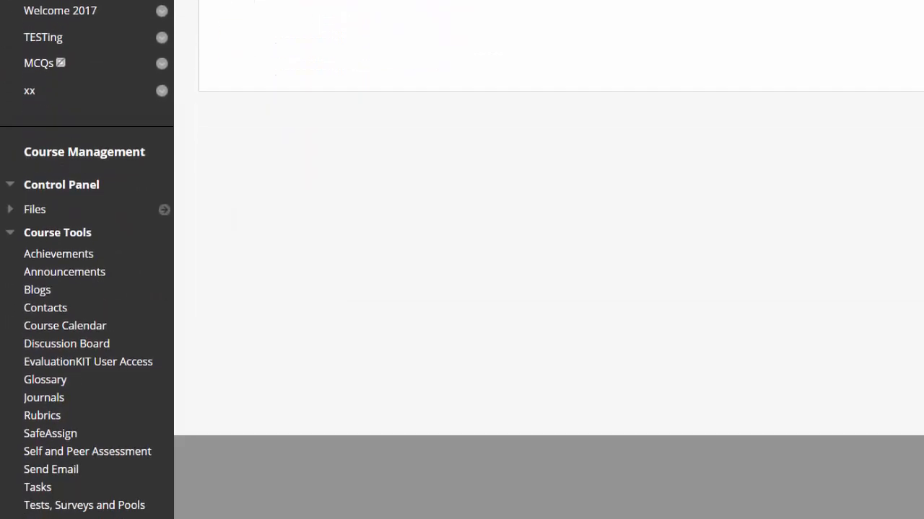
scroll("down", 3)
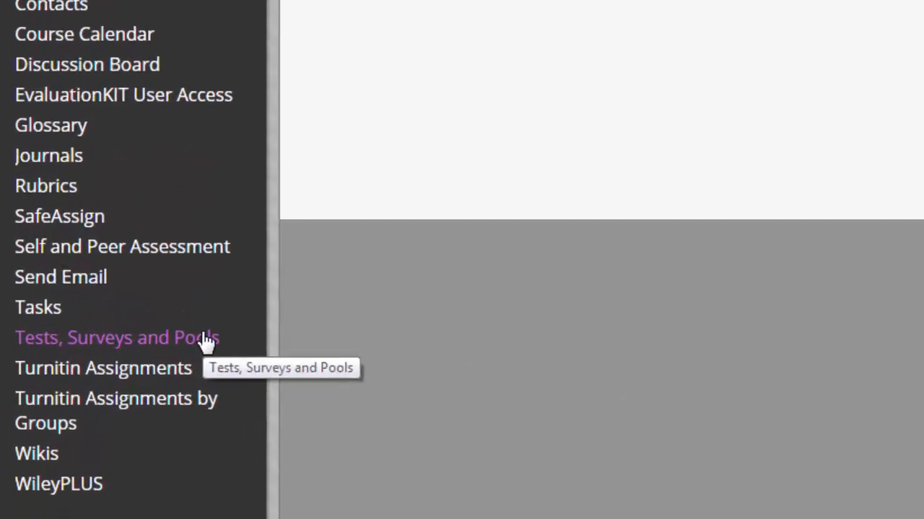
left_click(115, 338)
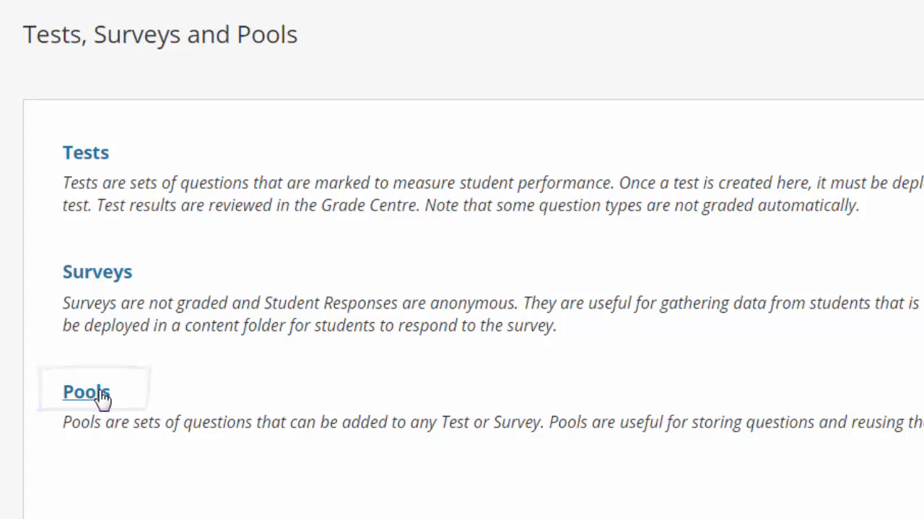
- Build a new pool from the Pools list and begin naming it 'My New'
left_click(85, 393)
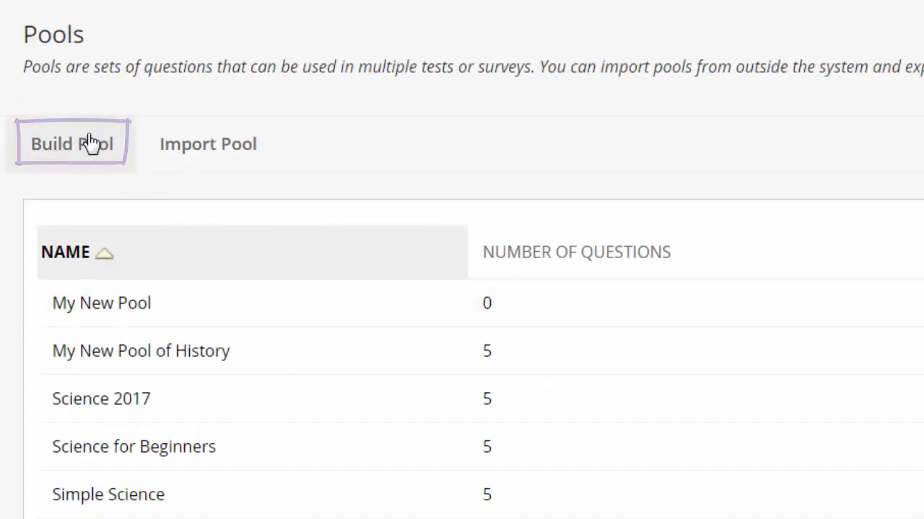
left_click(71, 144)
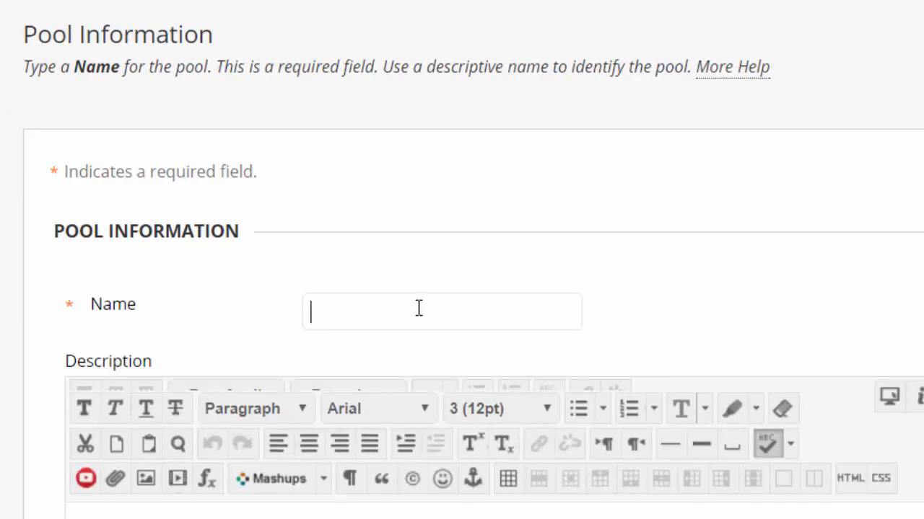
type("M")
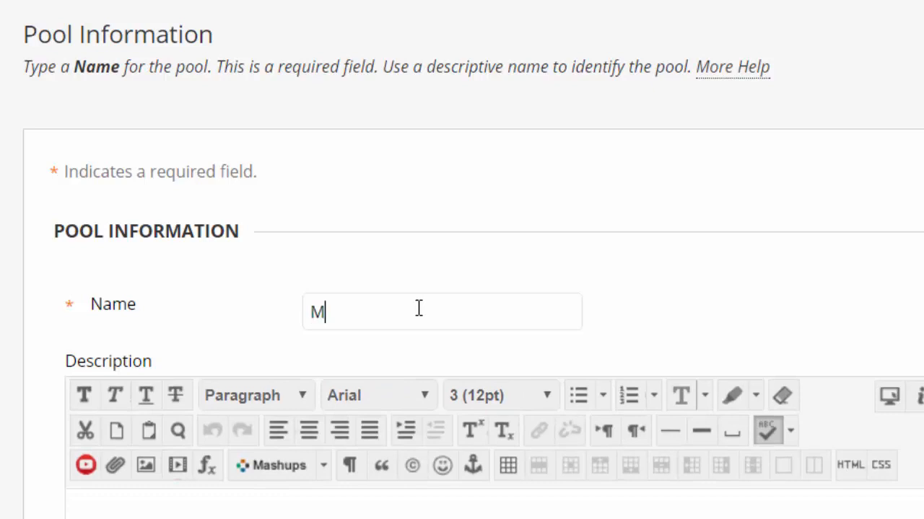
type("y New")
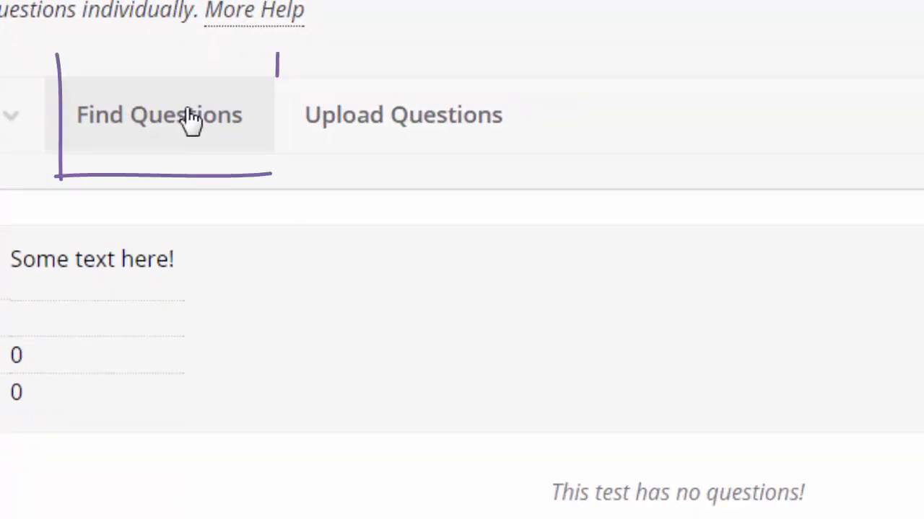
- Use Find Questions with All Pools as the browsing criterion to list every existing question
left_click(159, 114)
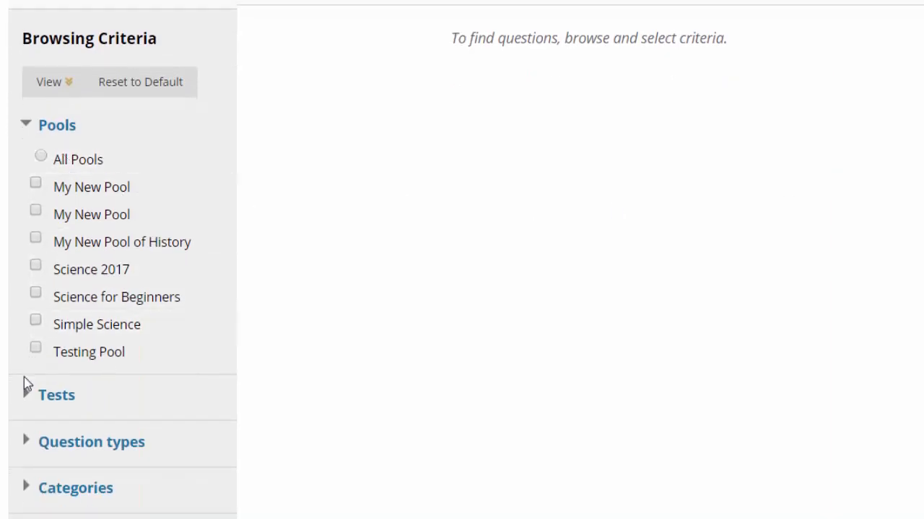
left_click(56, 396)
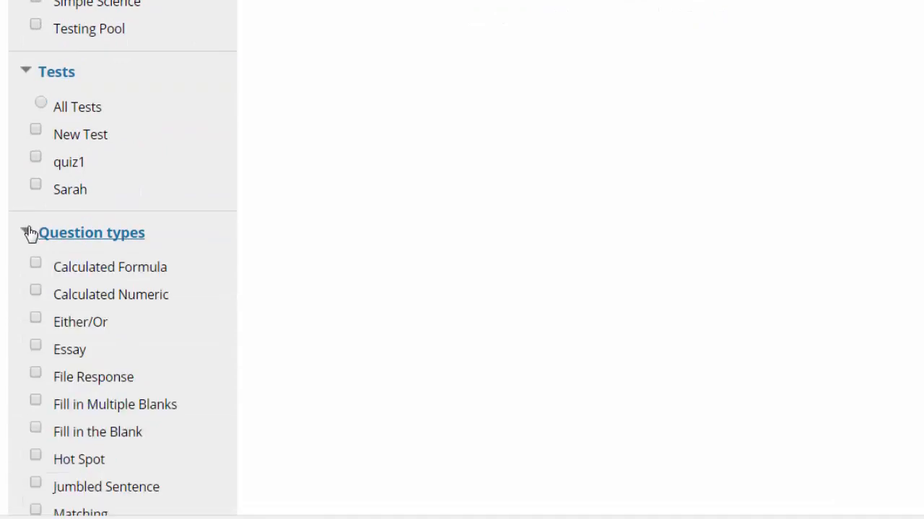
scroll("down", 3)
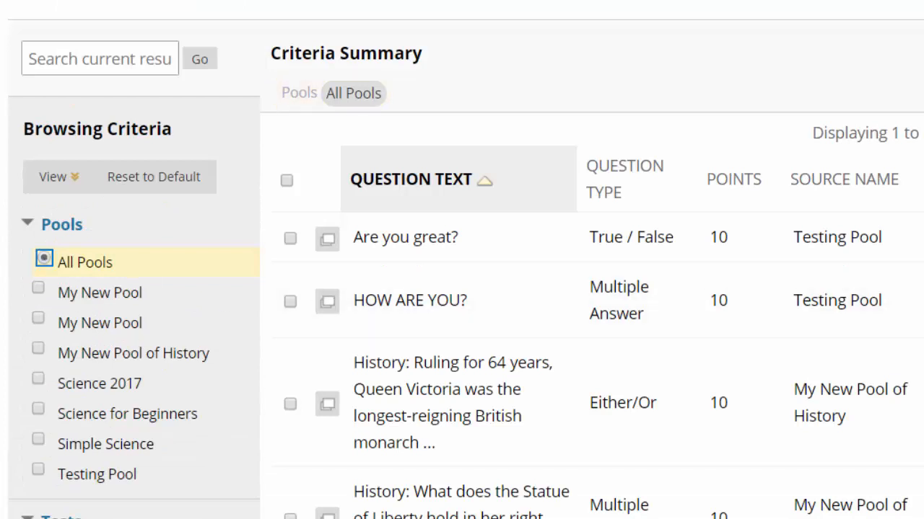
- Tick two history questions individually, then the header checkbox to select all 23, reaching Submit
scroll("down", 3)
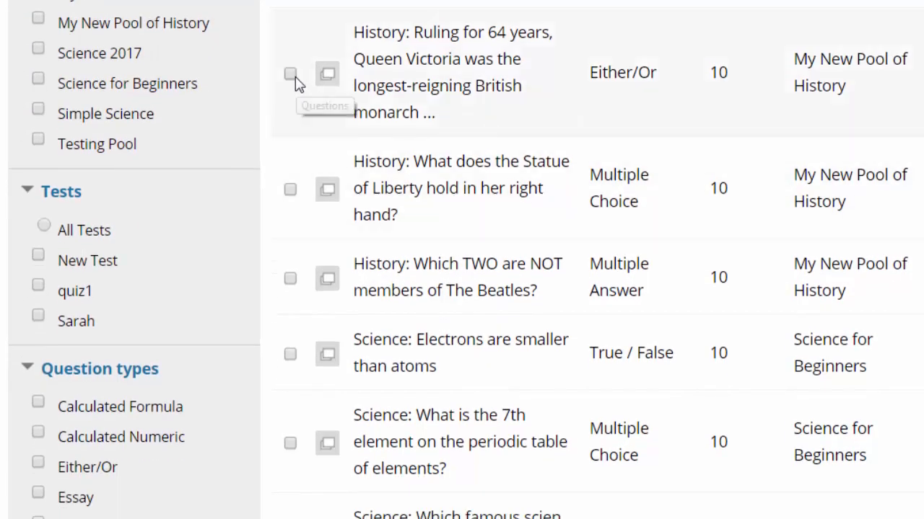
left_click(291, 74)
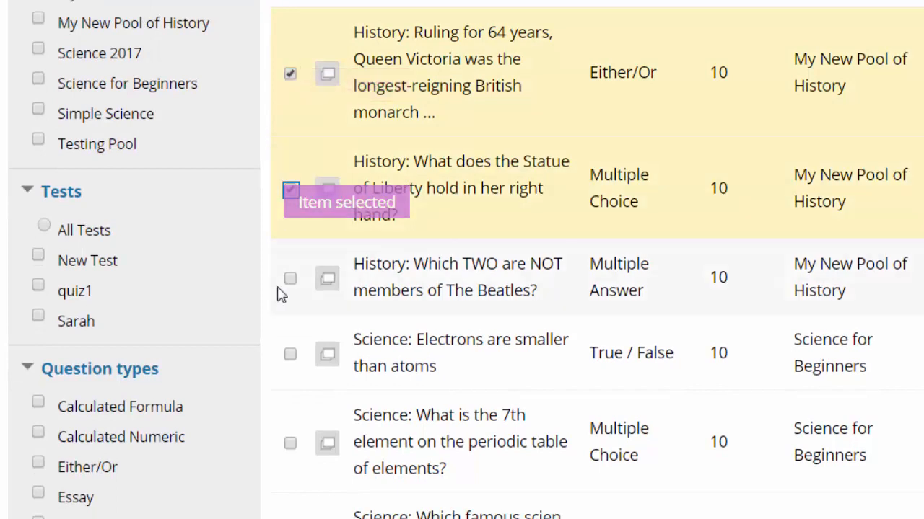
left_click(290, 278)
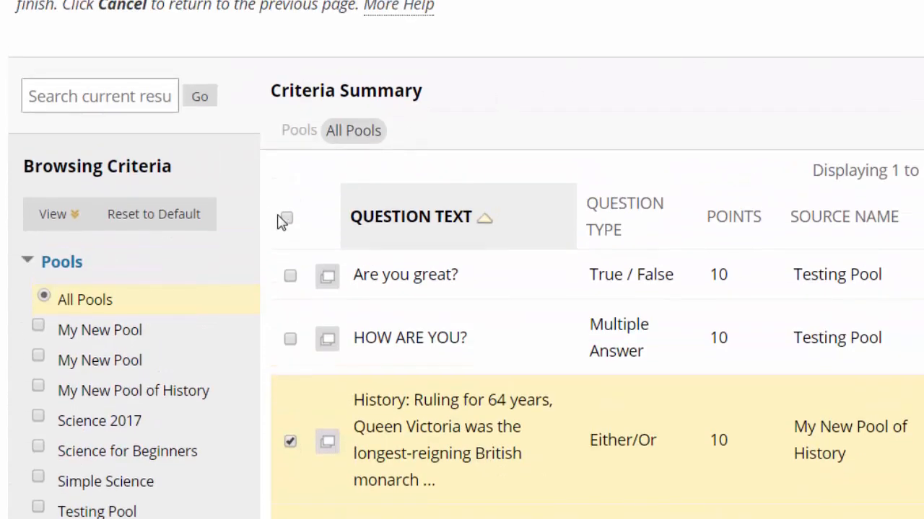
left_click(287, 218)
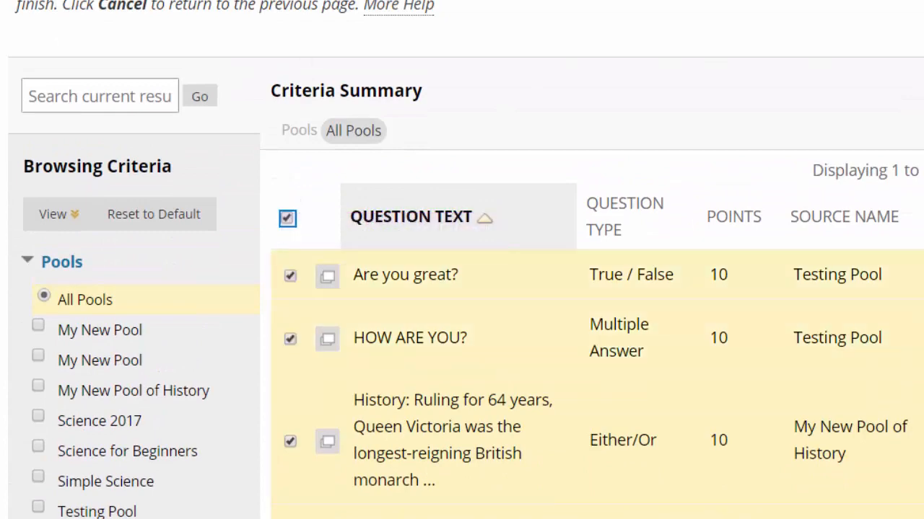
scroll("down", 3)
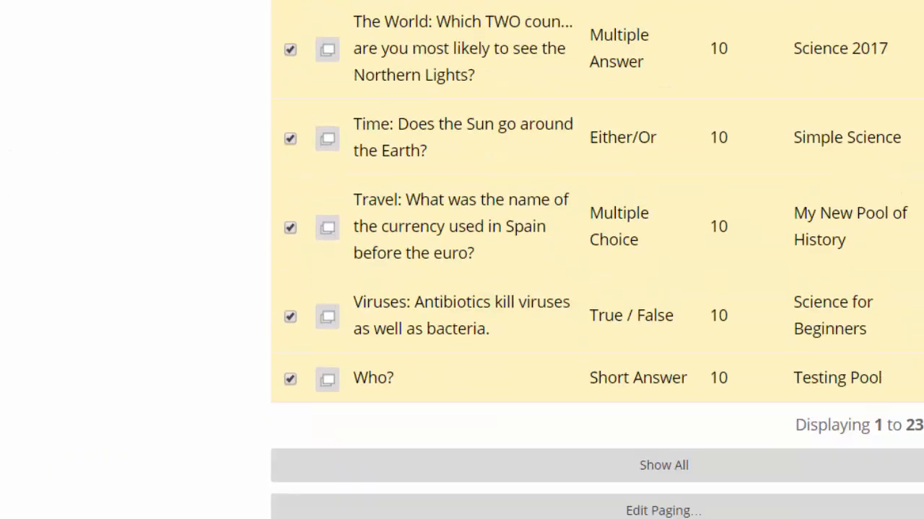
scroll("down", 3)
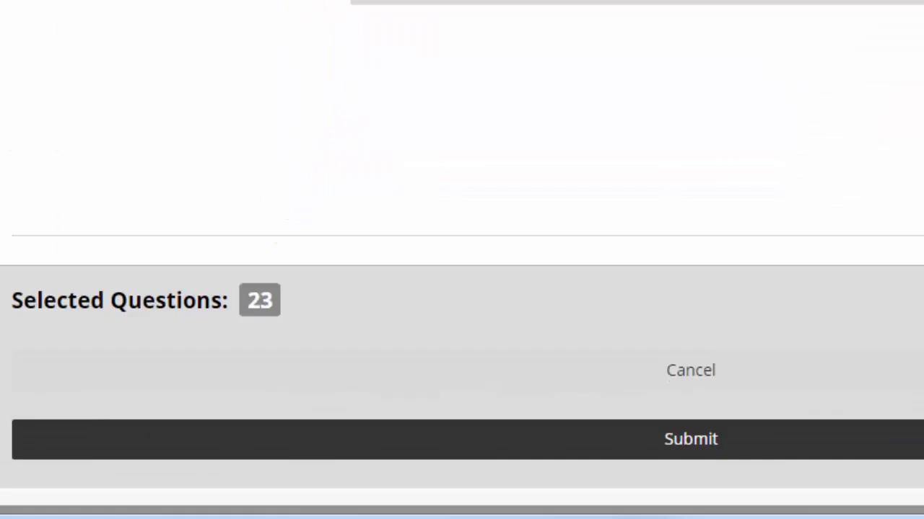